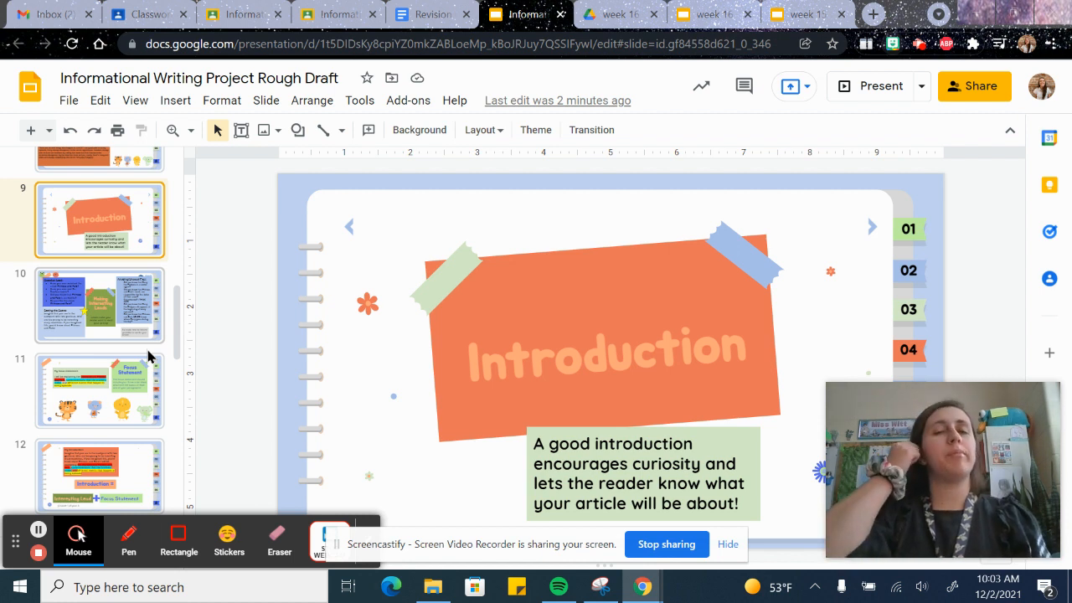
mouse_move(40, 355)
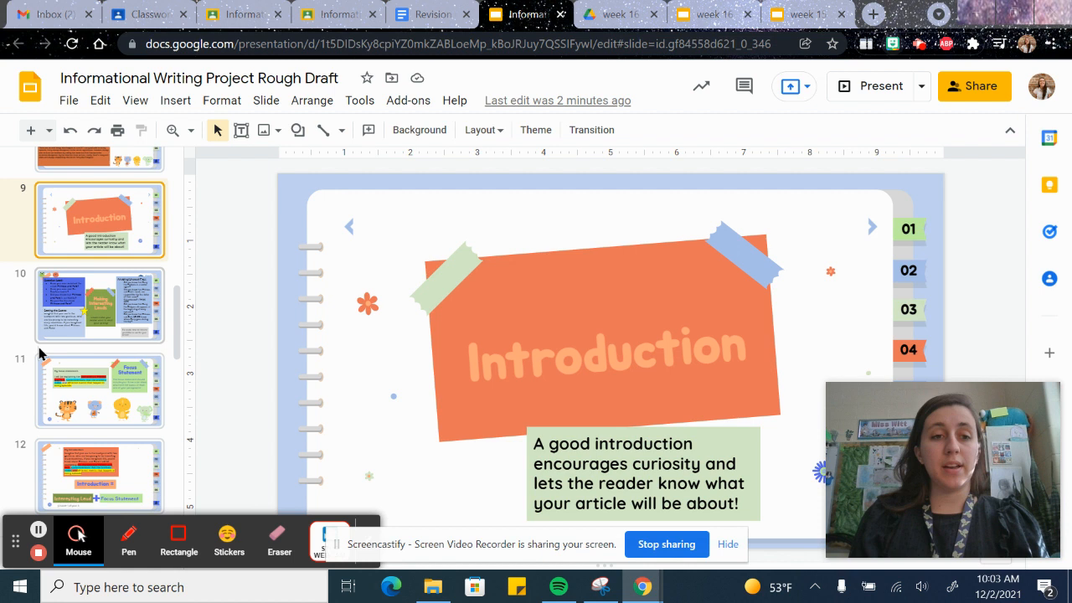
mouse_move(167, 283)
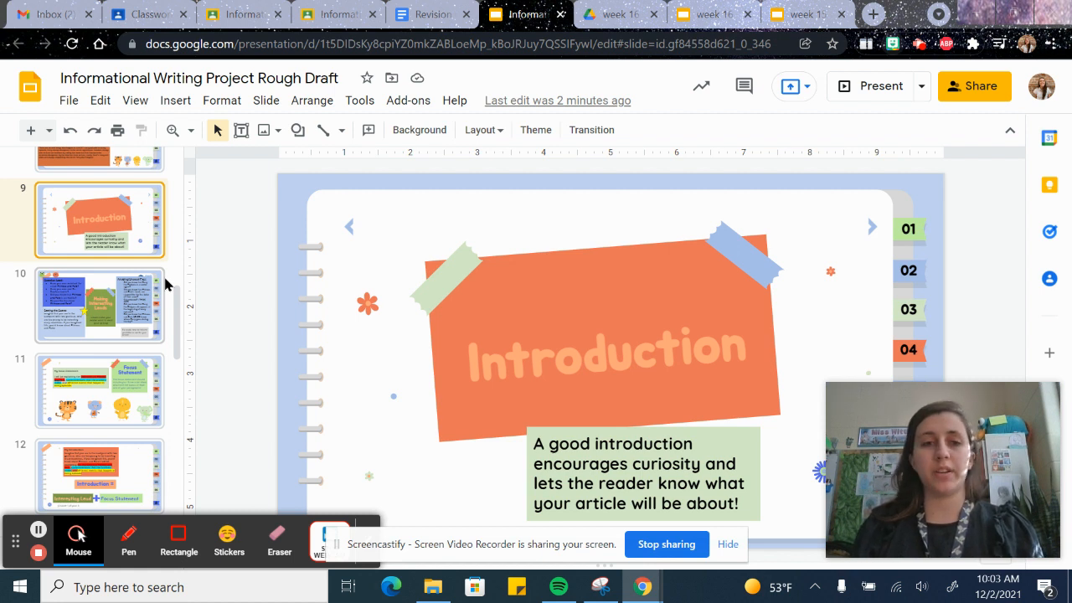
mouse_move(94, 284)
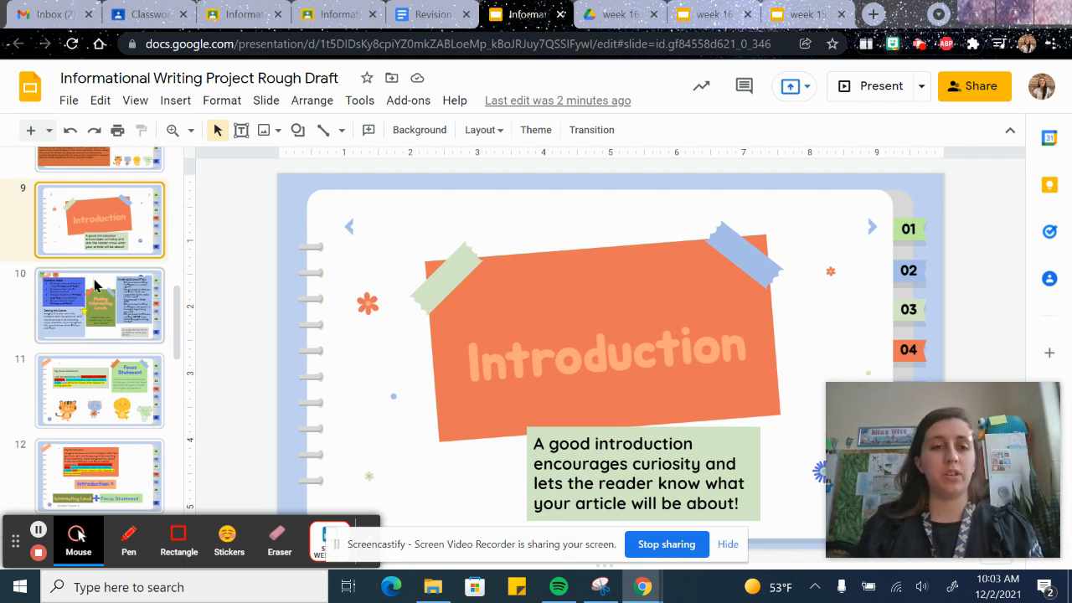
Step: Show slide 10, Making Interesting Leads, with the Phineas and Ferb question, scene and unusual-fact leads
left_click(99, 305)
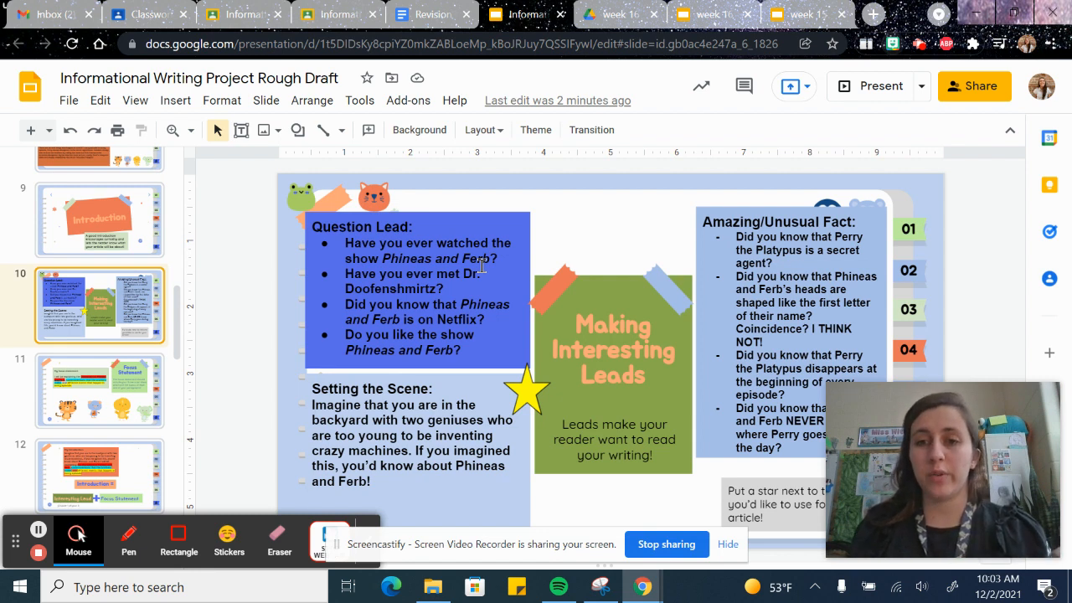
mouse_move(690, 278)
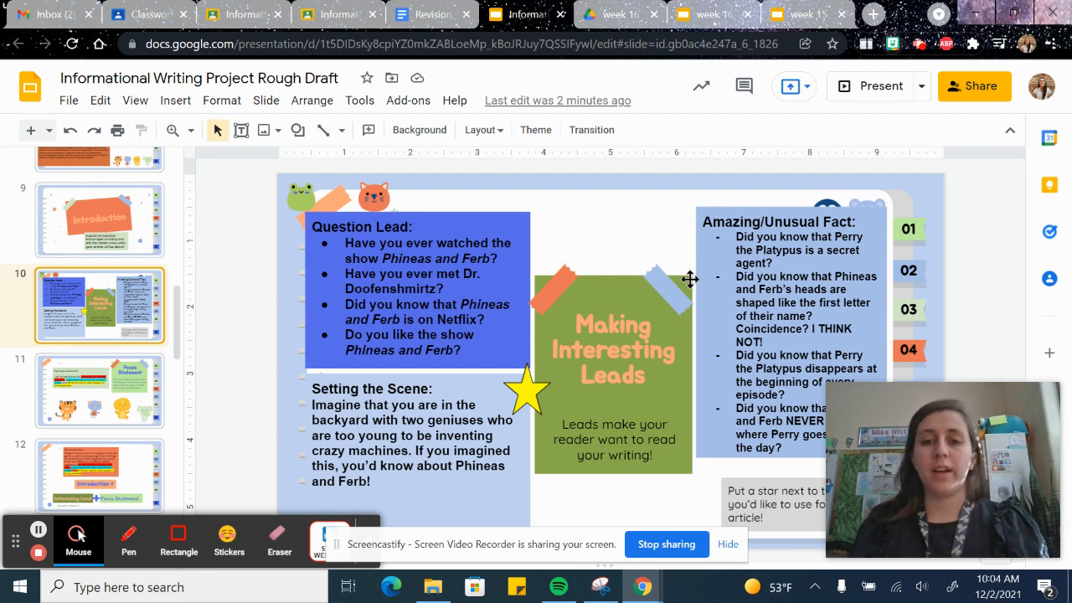
mouse_move(560, 392)
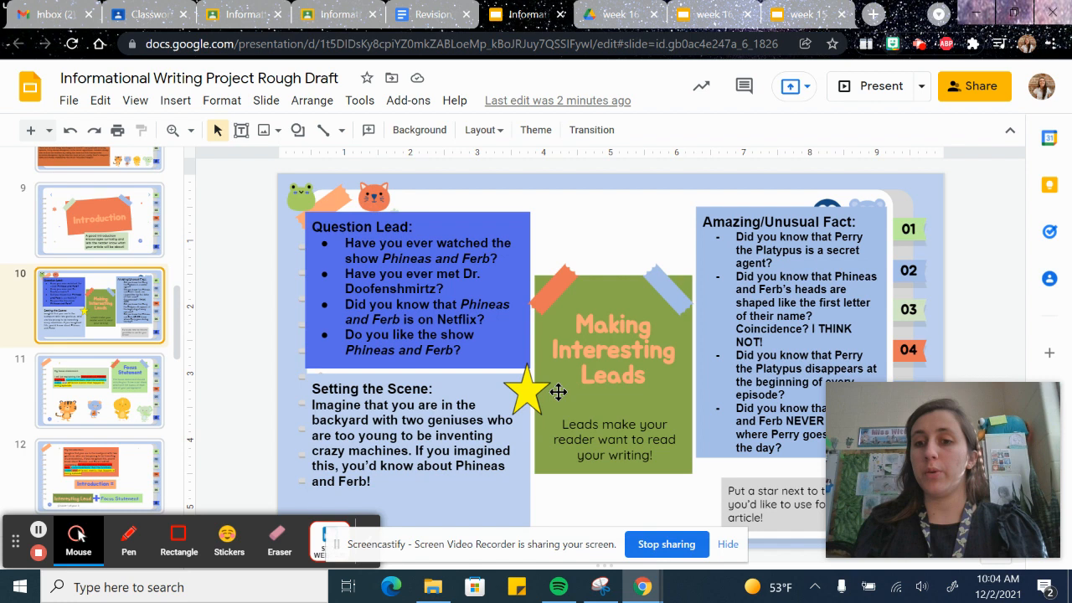
mouse_move(653, 268)
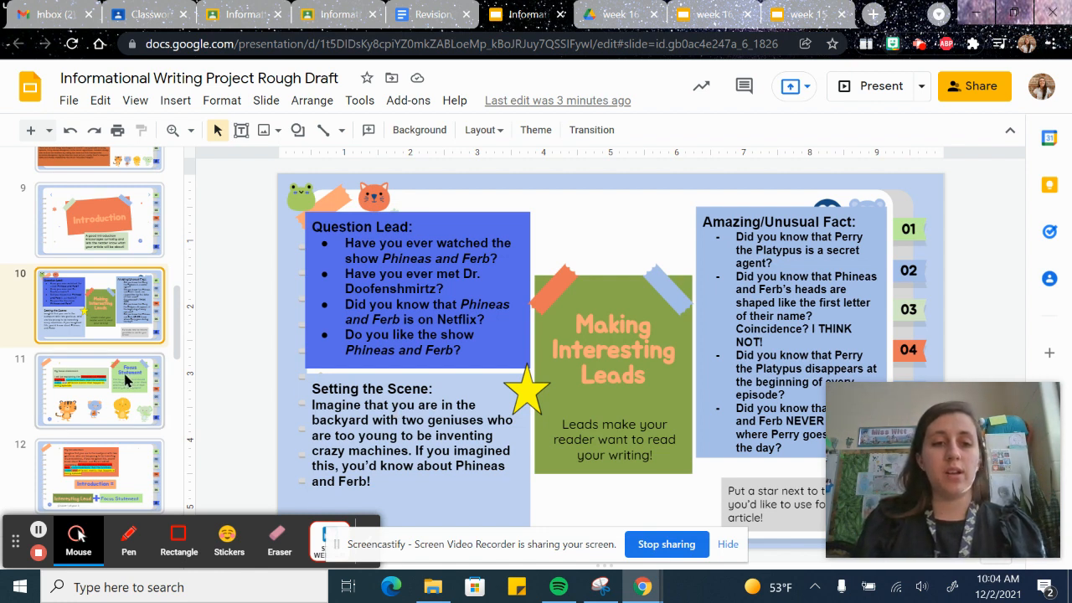
Step: Flip between the focus statement slide and the In-Class Practice organizer listing Characters, Inventions and Events
left_click(101, 392)
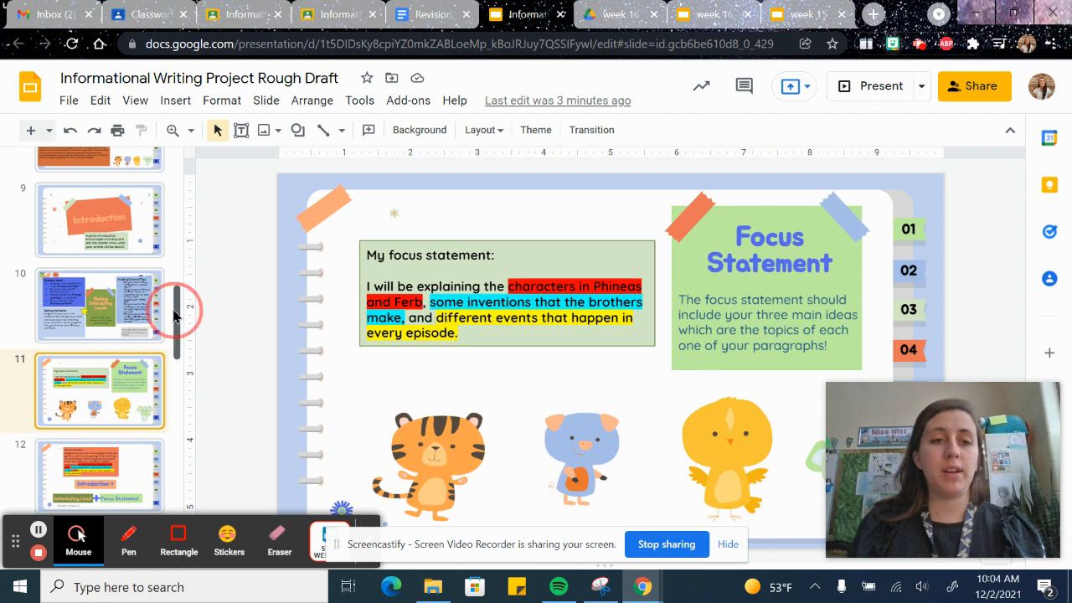
left_click(99, 241)
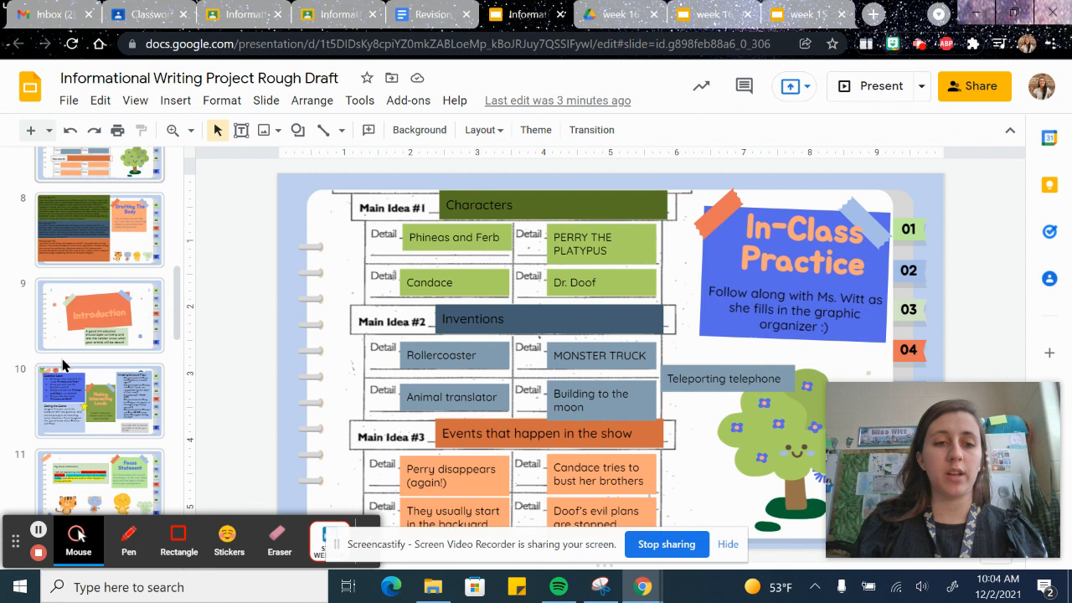
left_click(101, 392)
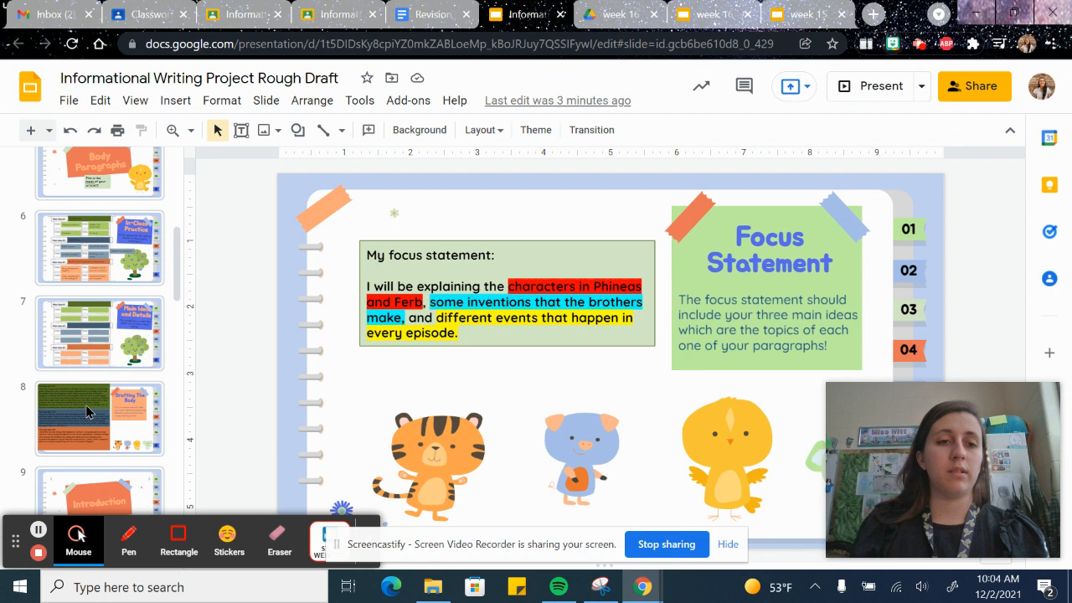
left_click(99, 298)
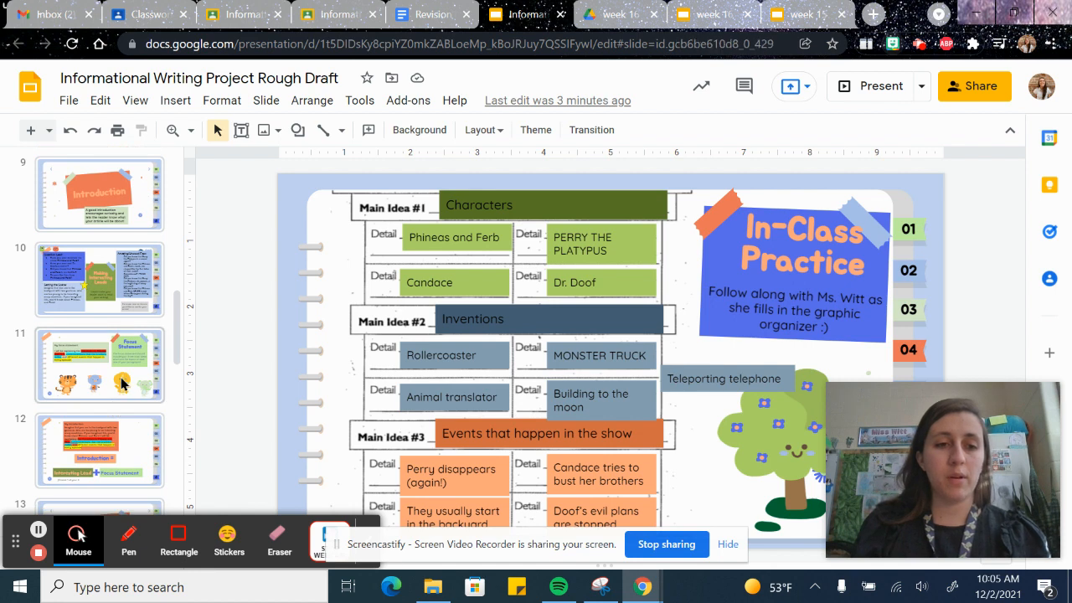
Step: Compare the My Introduction slide with the Setting the Scene lead and the focus statement slide
left_click(99, 449)
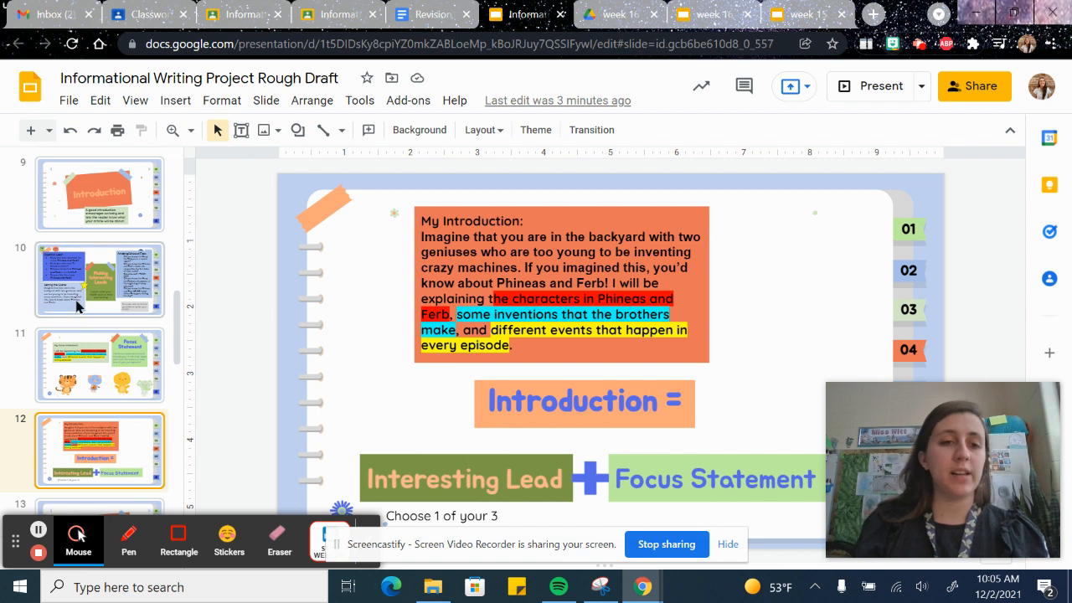
left_click(99, 278)
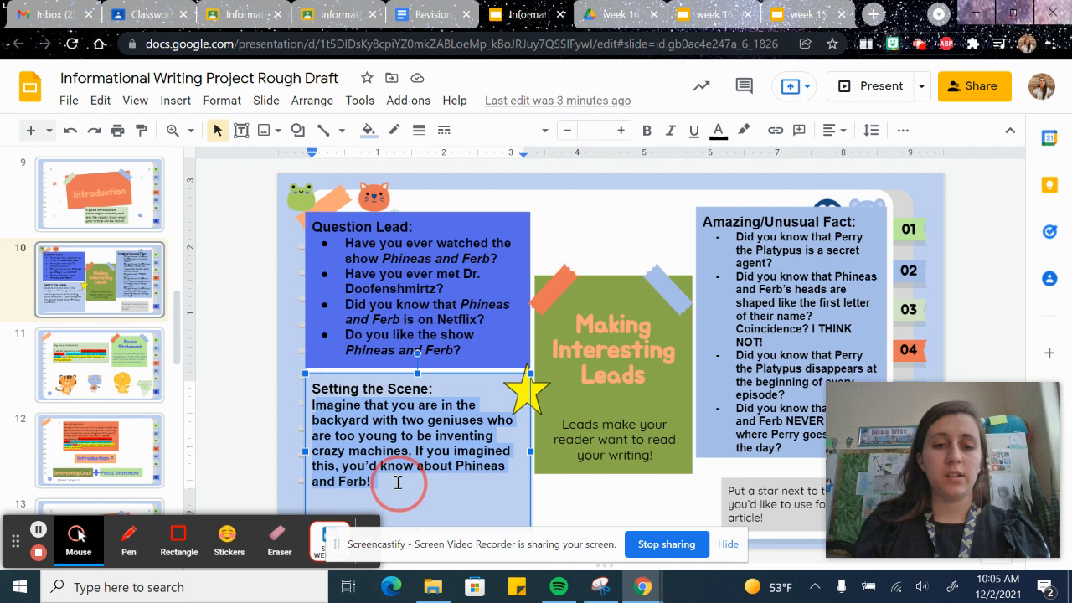
right_click(398, 483)
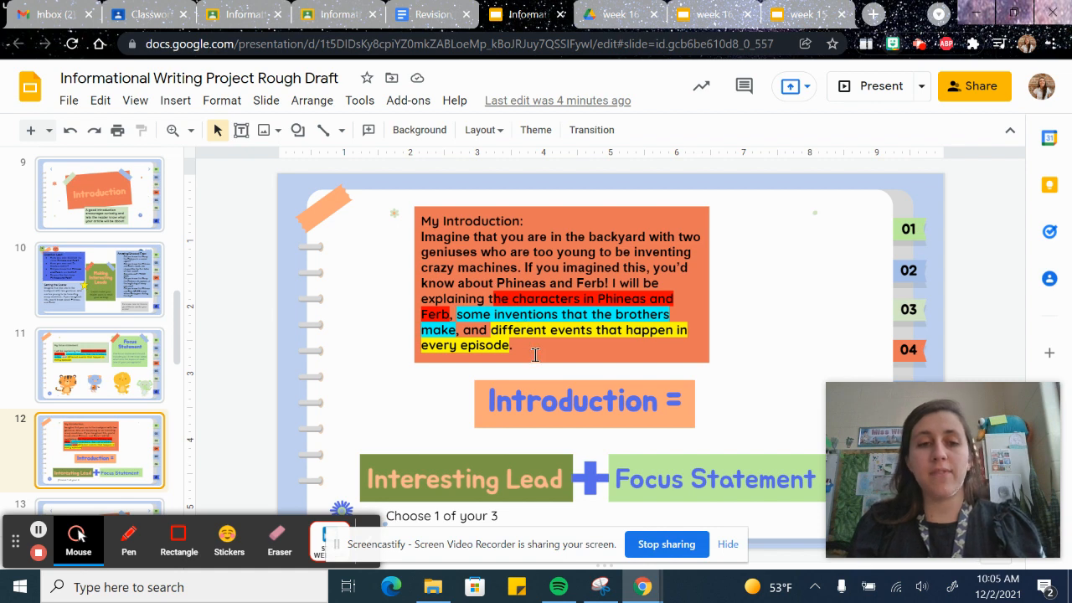
left_click(99, 366)
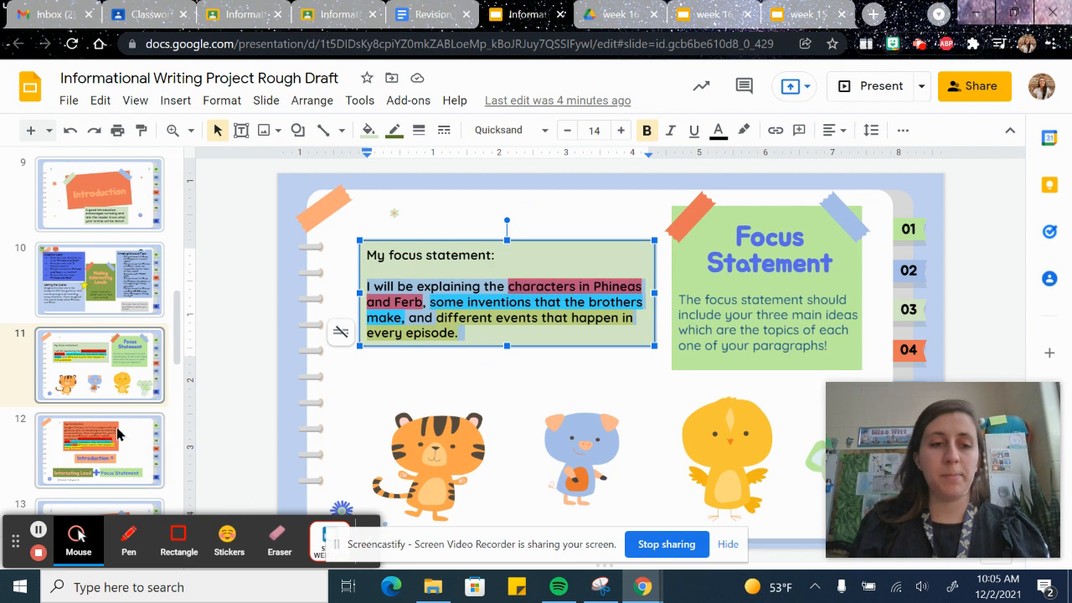
left_click(98, 449)
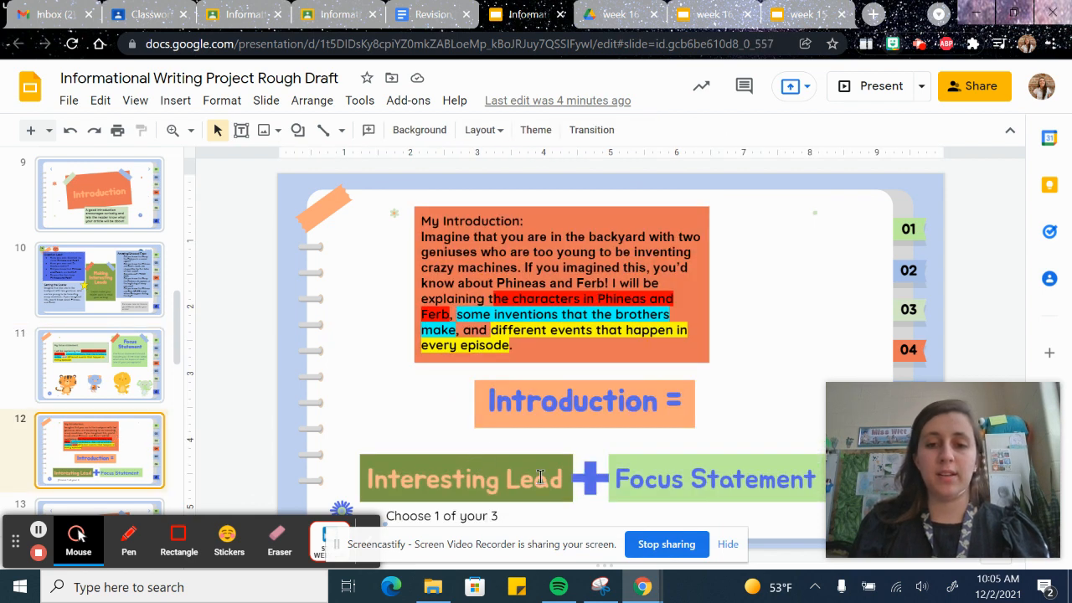
mouse_move(429, 511)
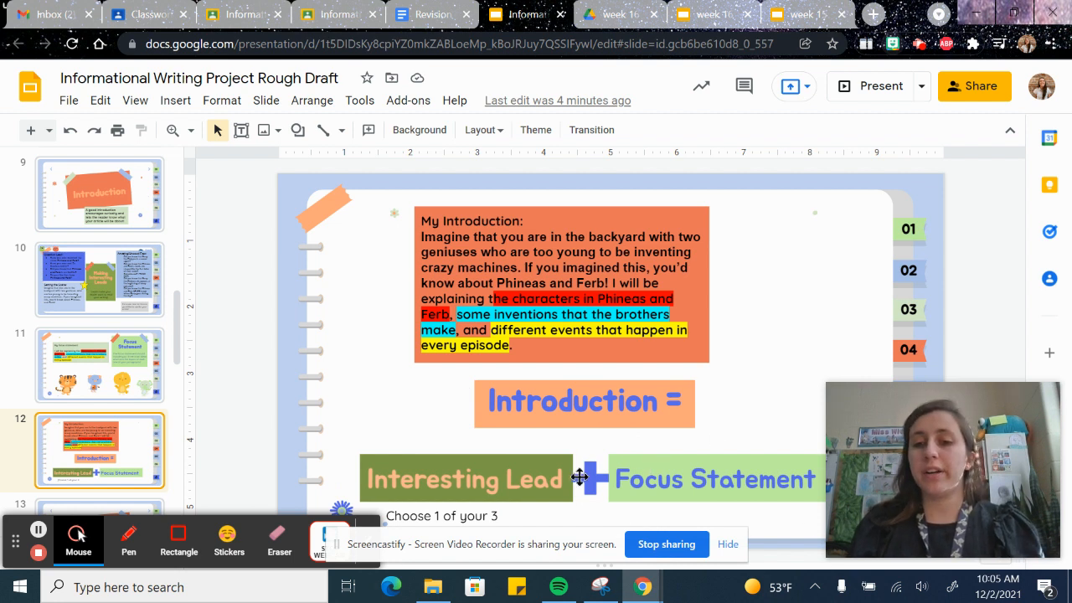
mouse_move(187, 378)
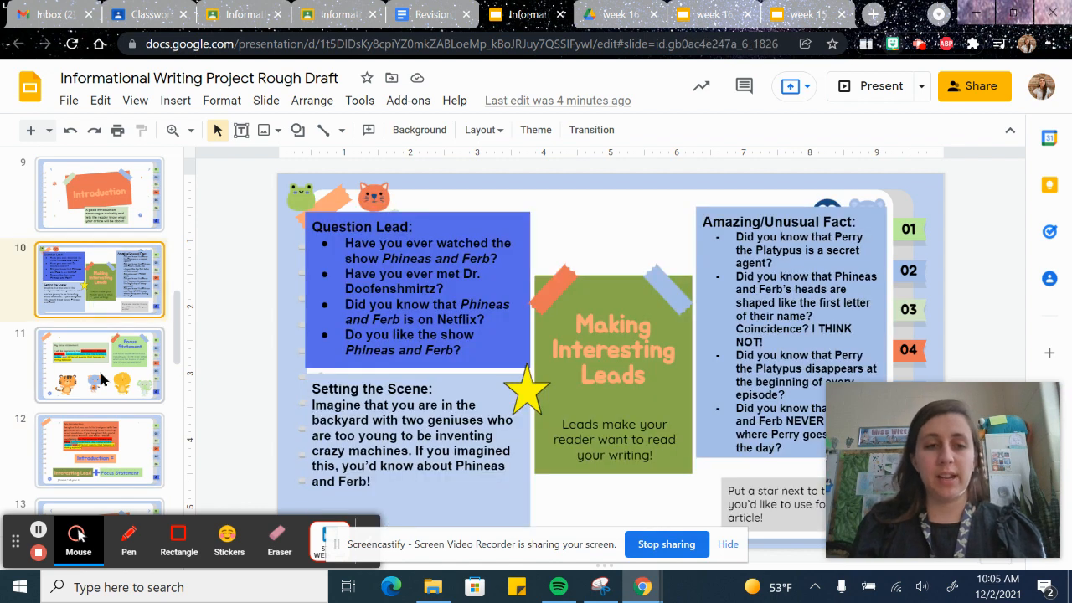
Step: Switch between slides 11 and 12, ending on the color-coded focus statement sentence
left_click(99, 365)
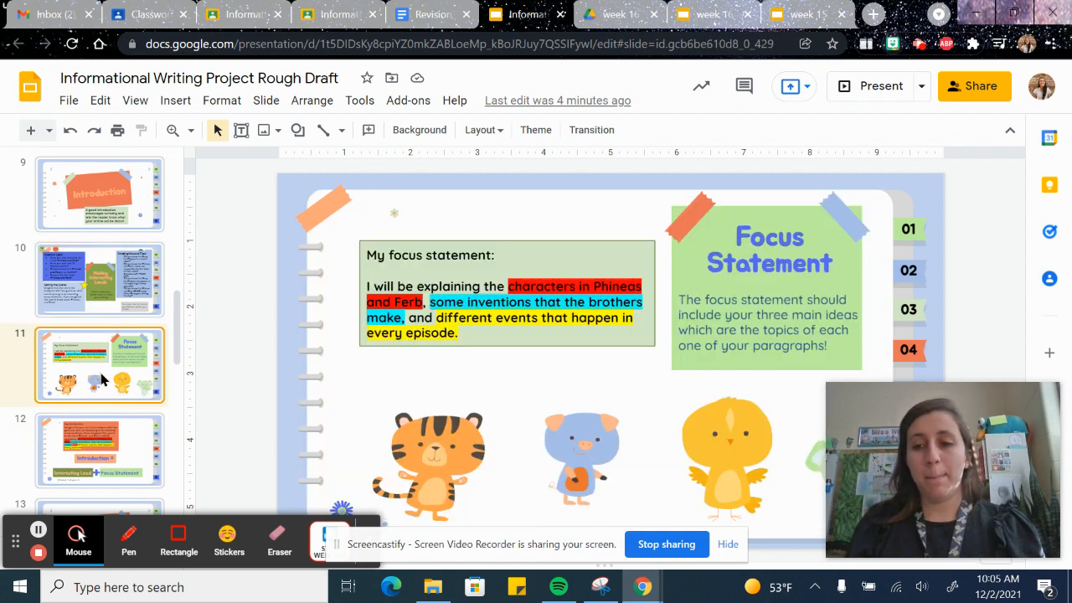
mouse_move(80, 444)
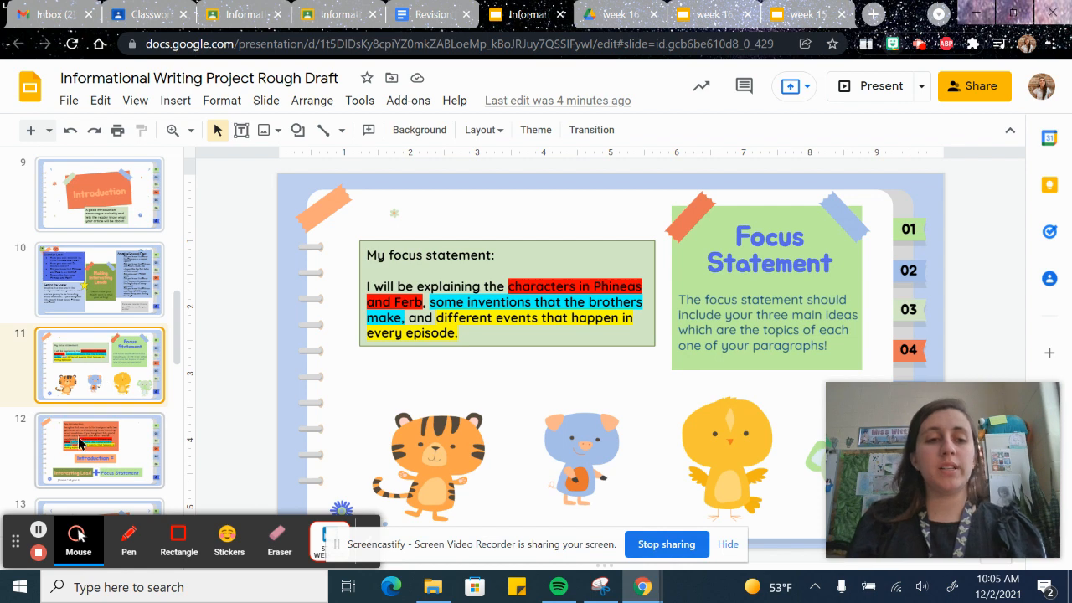
left_click(99, 449)
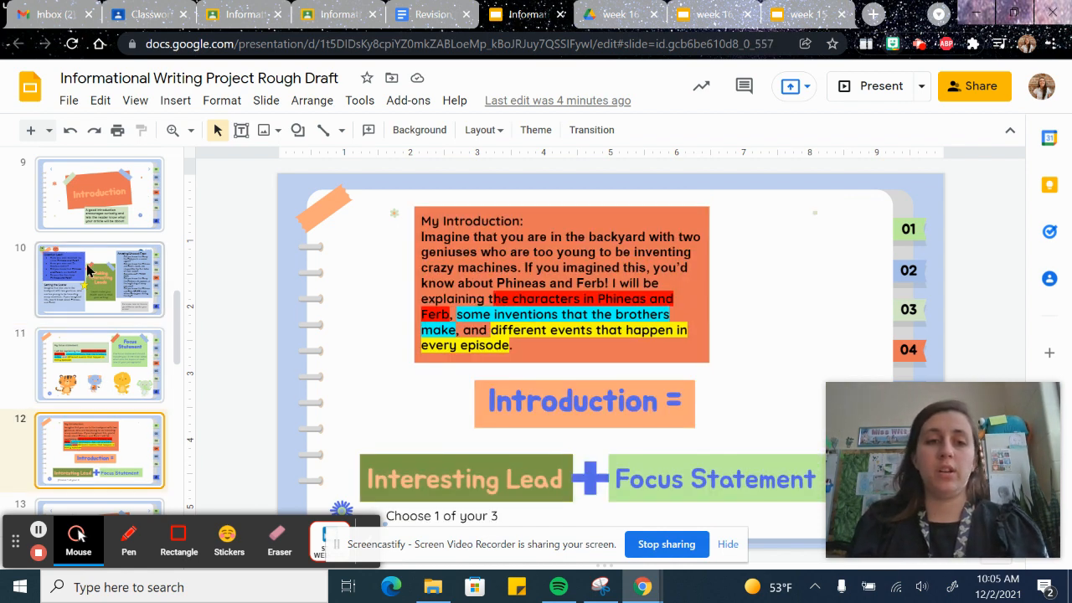
left_click(99, 365)
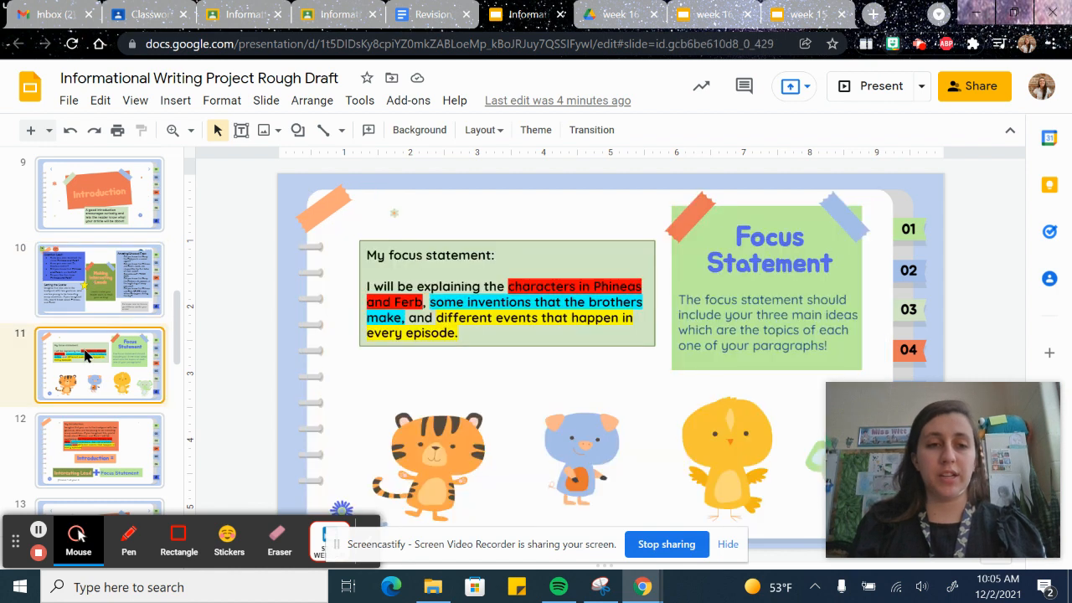